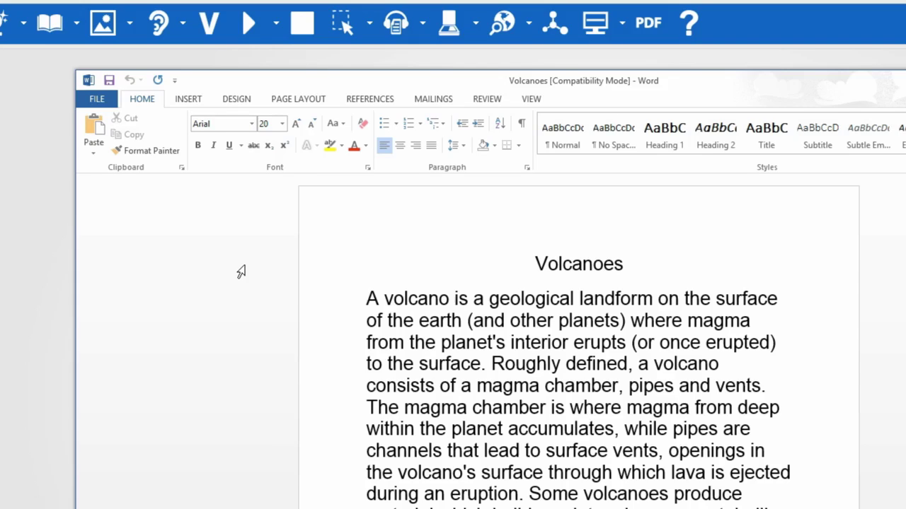
Select 'volcano' in the Volcanoes document and run a Fact Finder Google search on it.
click(390, 299)
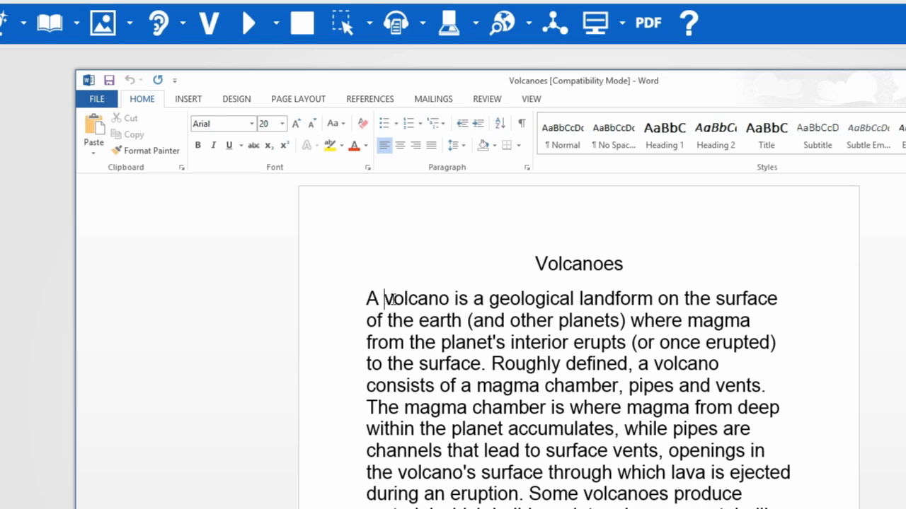
double_click(407, 300)
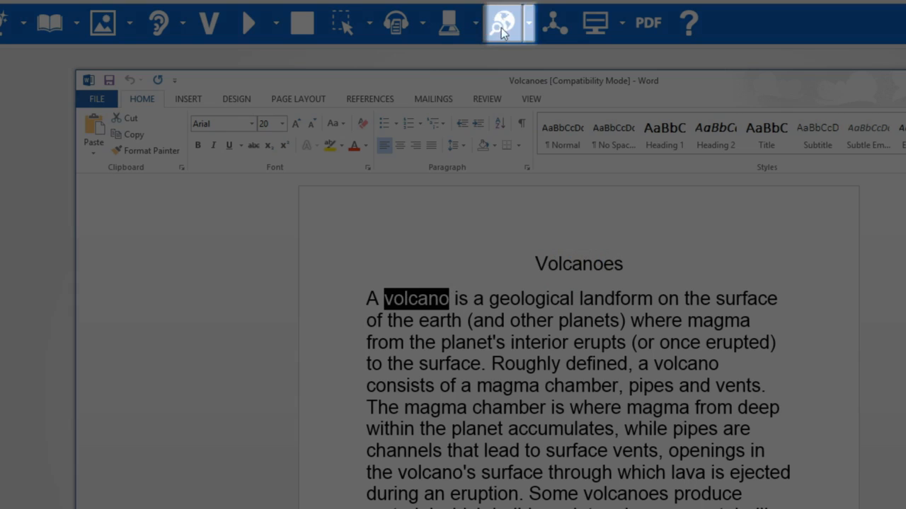
click(501, 21)
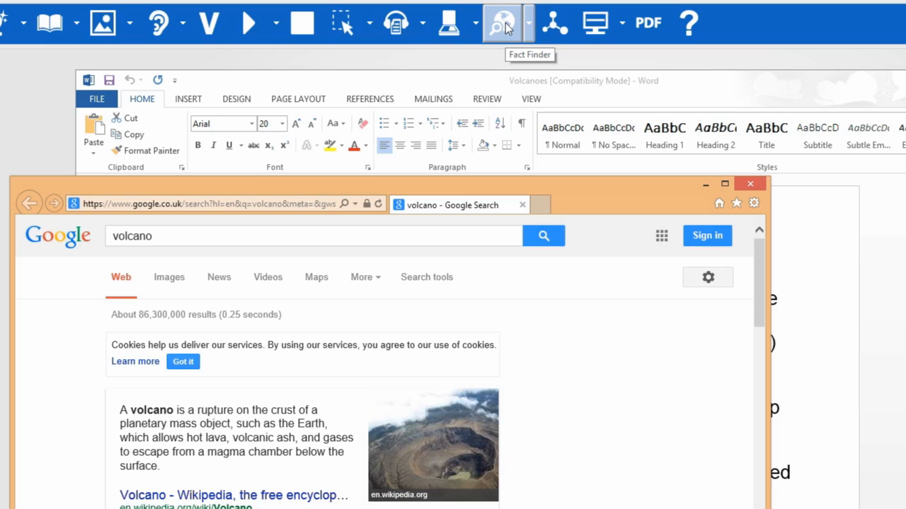
mouse_move(753, 186)
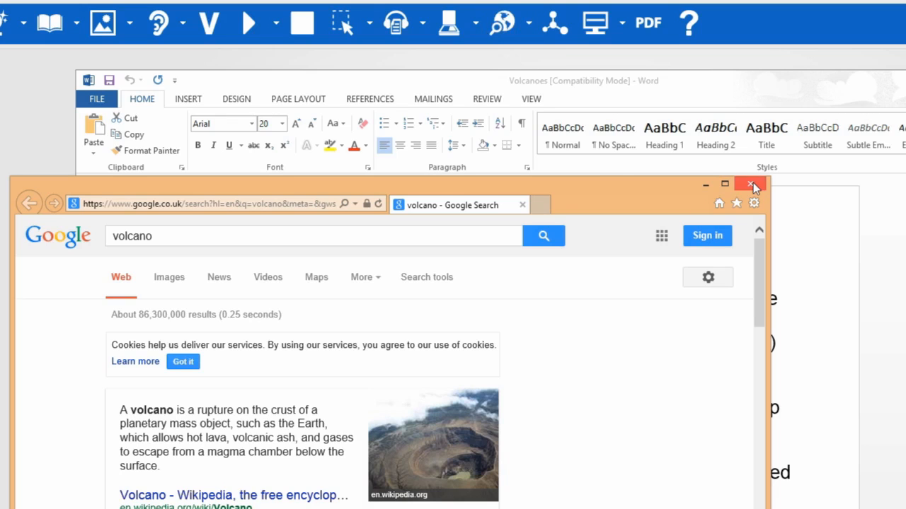
Close the Google results, re-select 'volcano' and search it with Yahoo Search via Fact Finder.
click(750, 184)
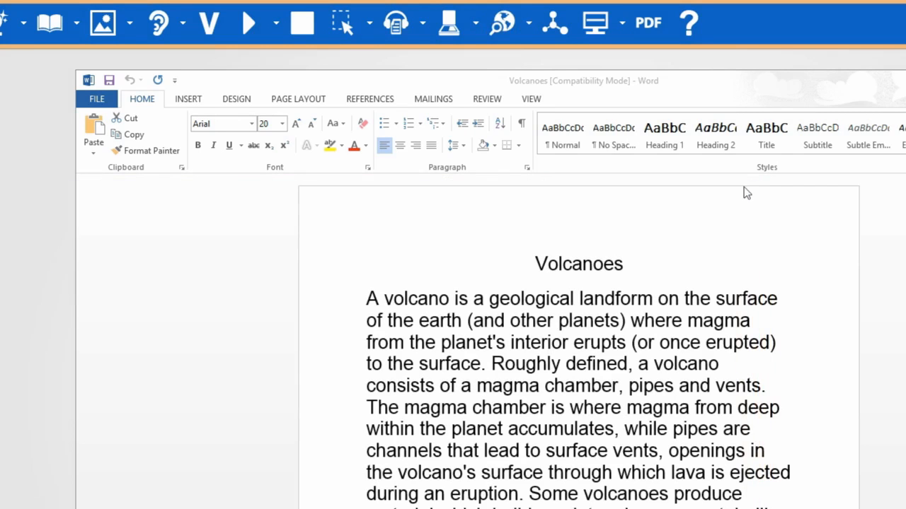
double_click(412, 299)
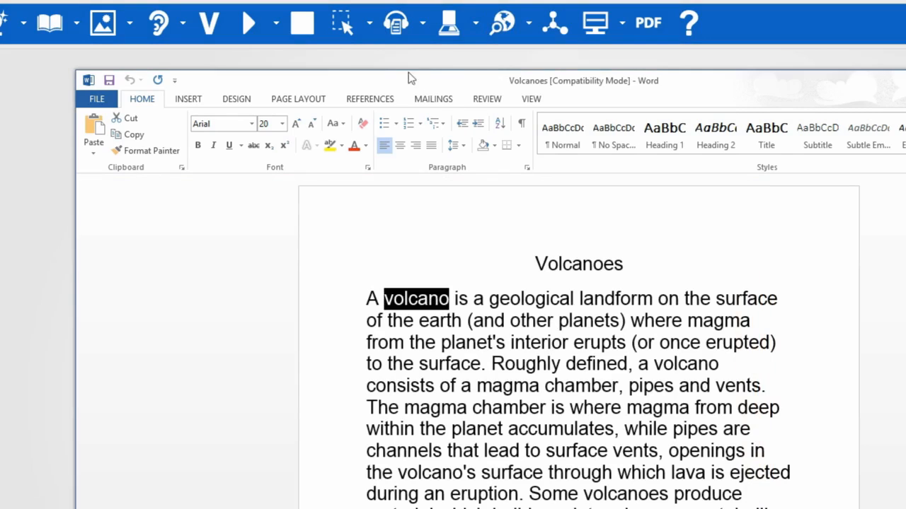
click(525, 23)
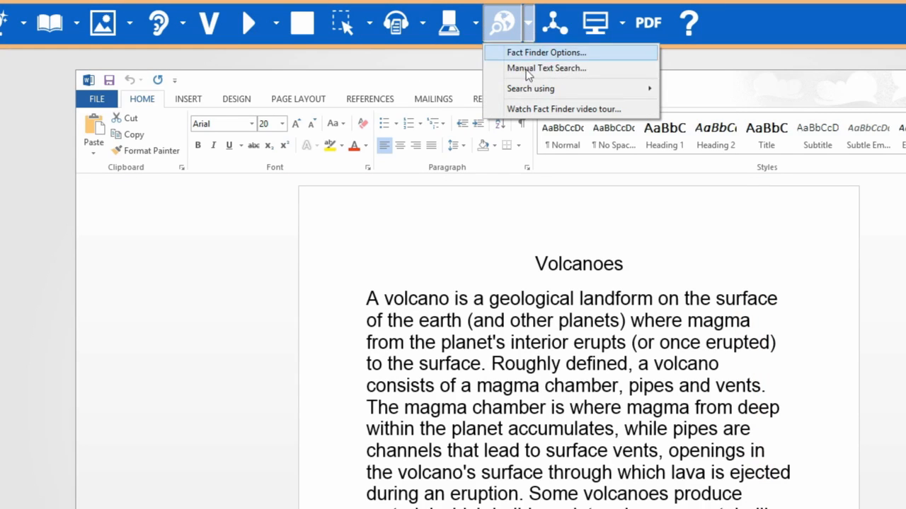
mouse_move(568, 88)
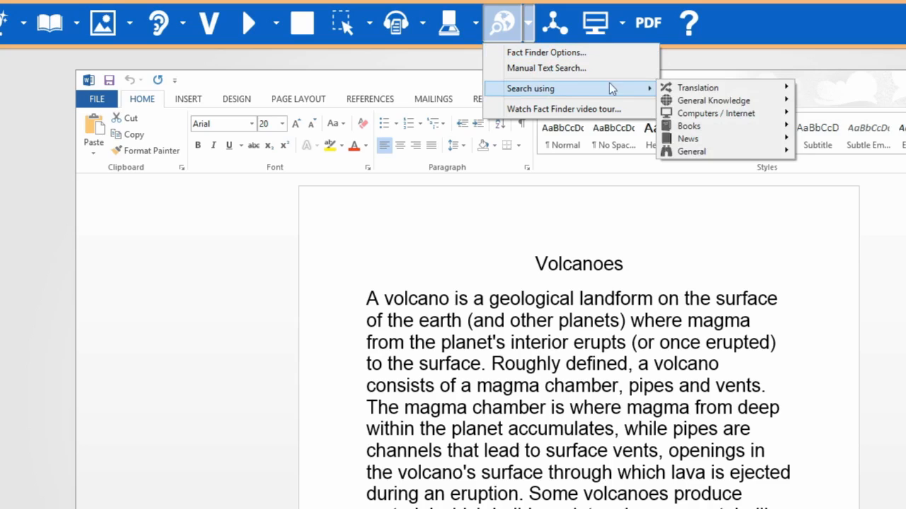
mouse_move(715, 113)
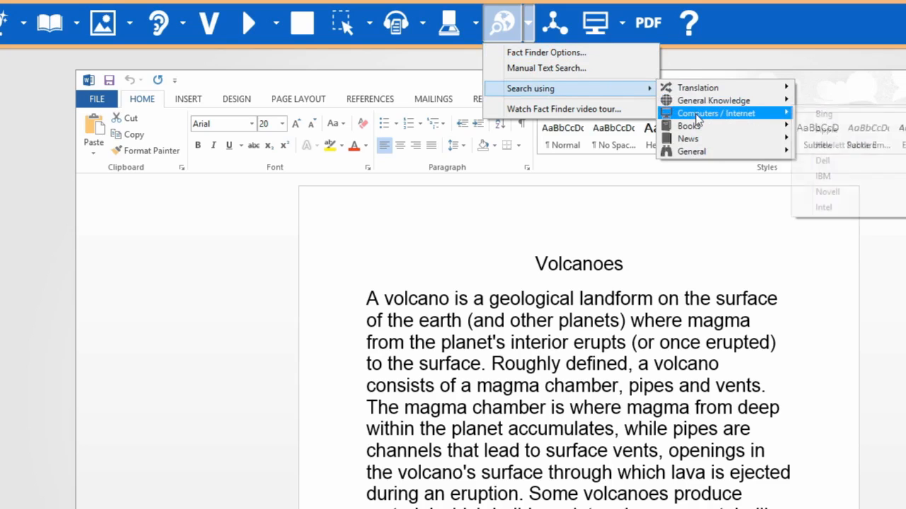
mouse_move(694, 139)
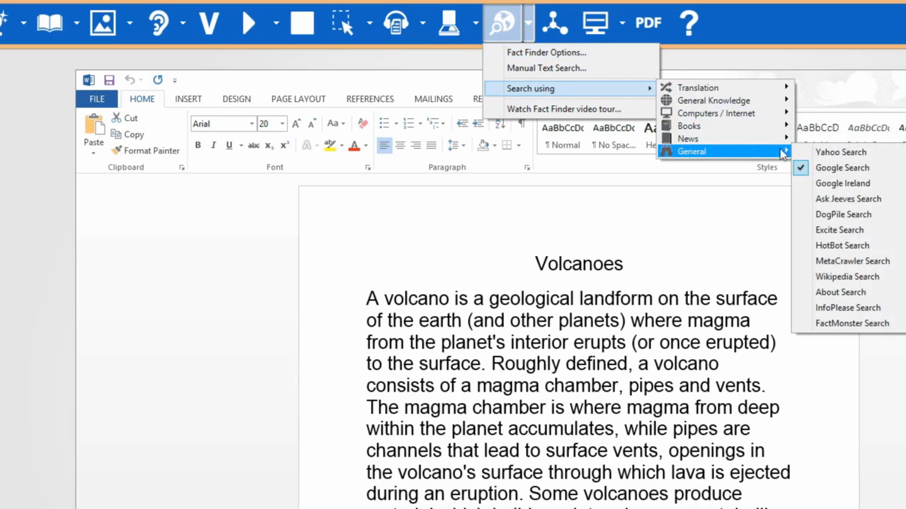
click(842, 167)
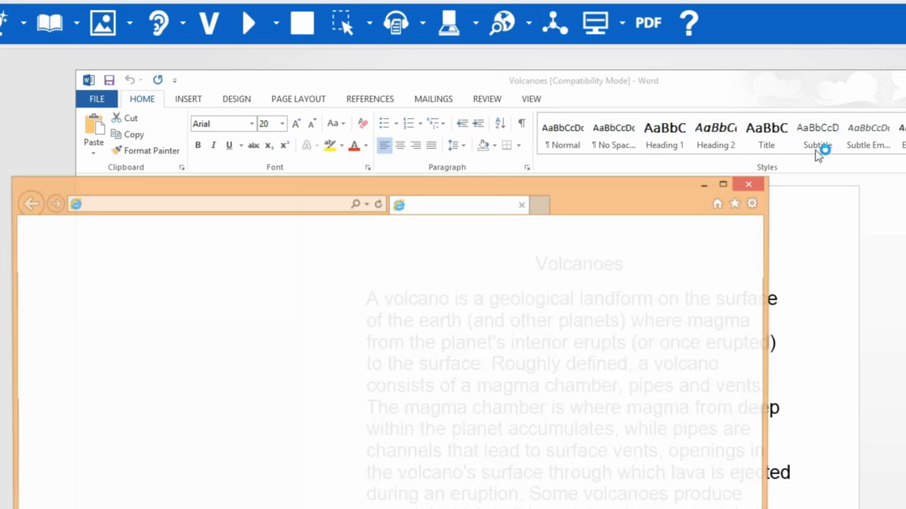
click(486, 252)
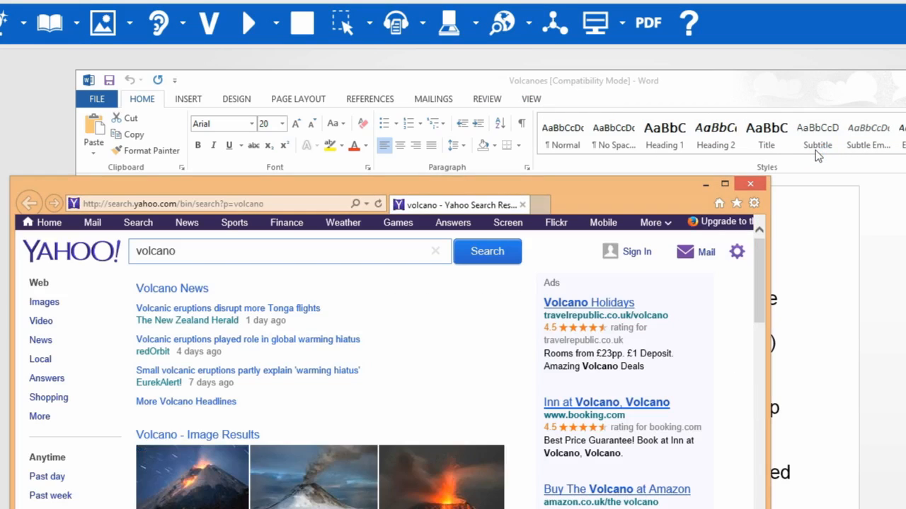
click(750, 184)
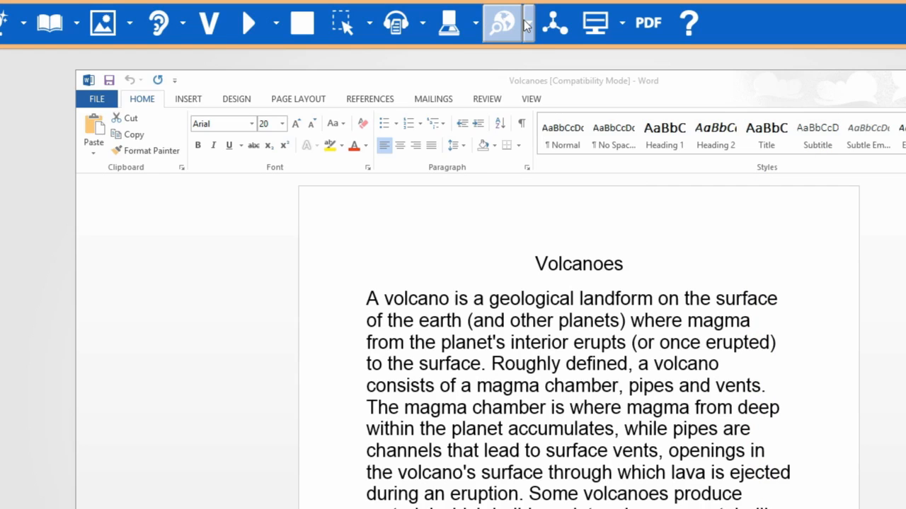
Open Fact Finder Options, showing Google Search as the default engine.
click(528, 22)
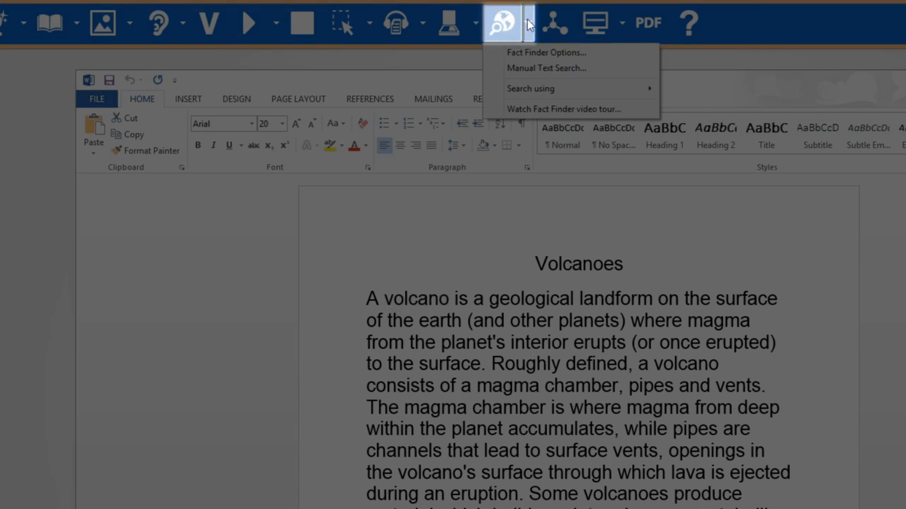
click(544, 51)
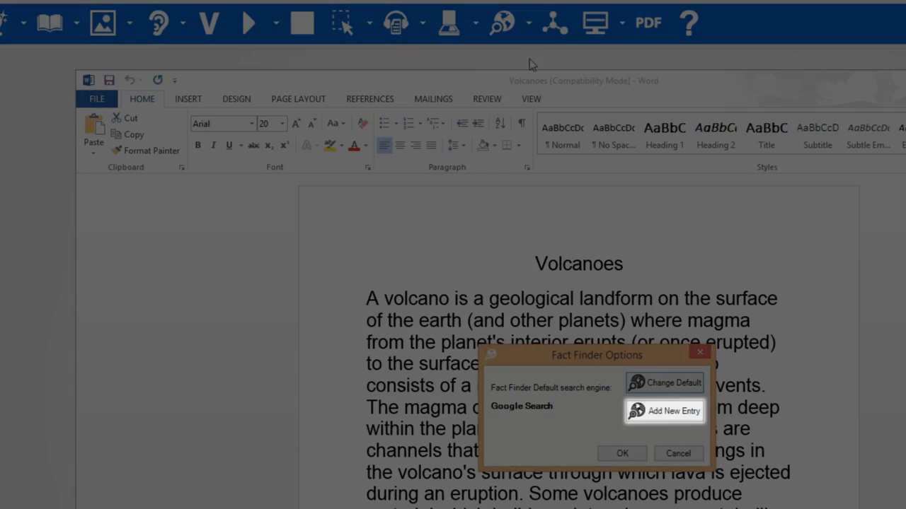
Add the Borders site from the Download Fact Finder Sites list as a new search entry.
click(672, 410)
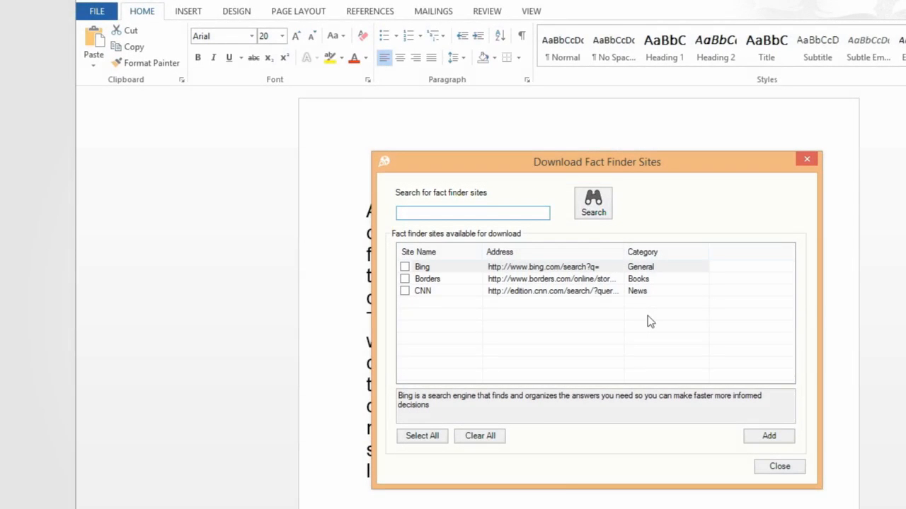
click(422, 436)
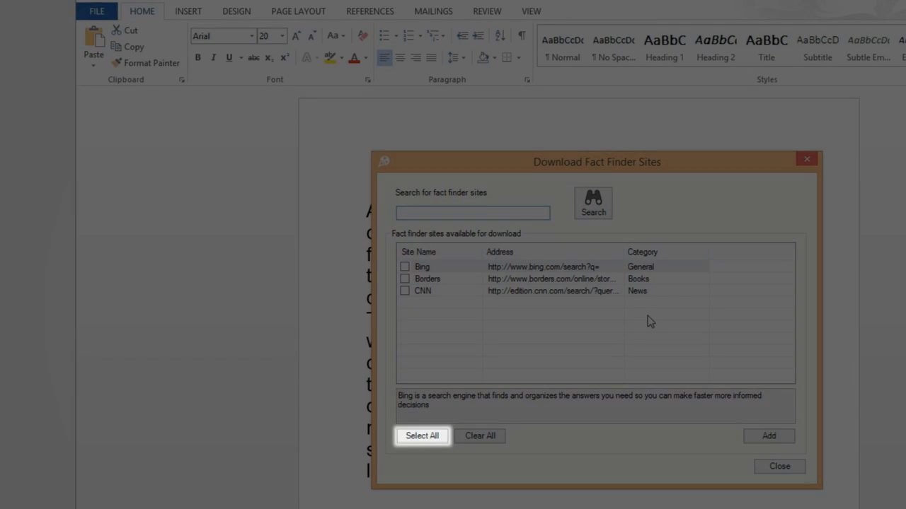
click(473, 212)
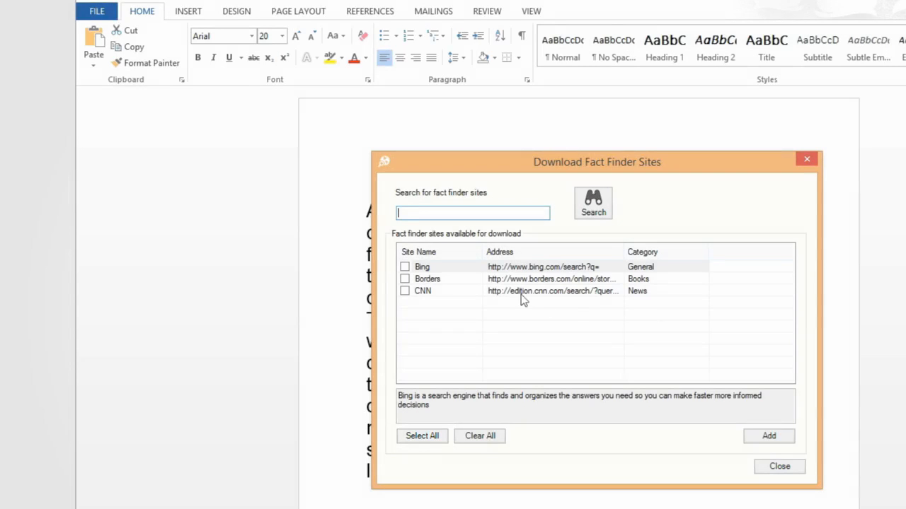
click(405, 277)
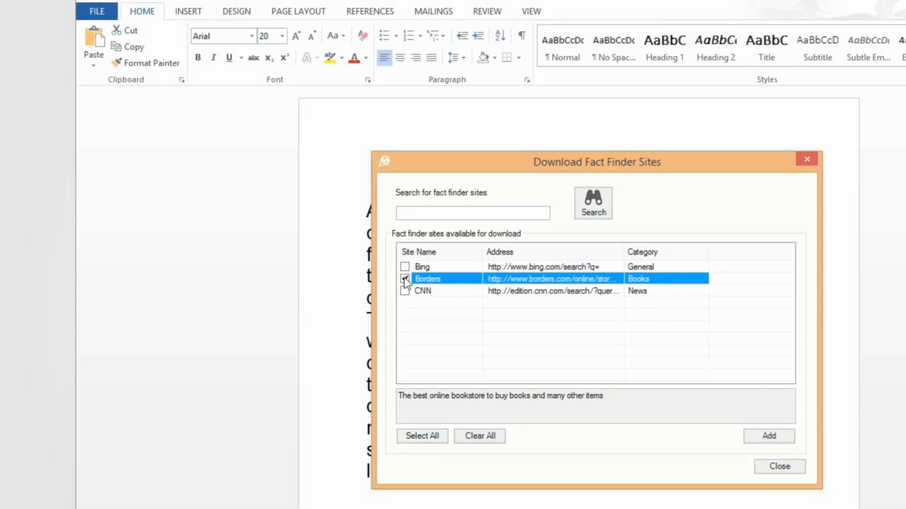
click(404, 277)
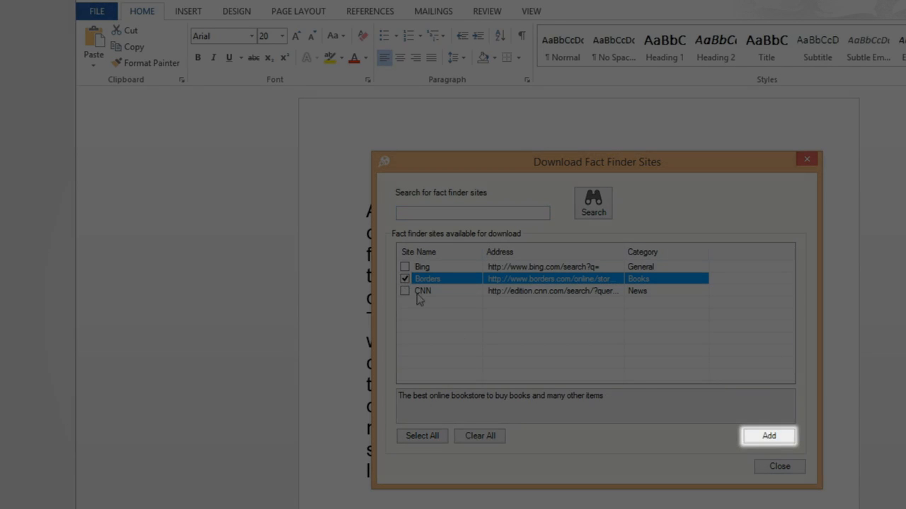
click(770, 436)
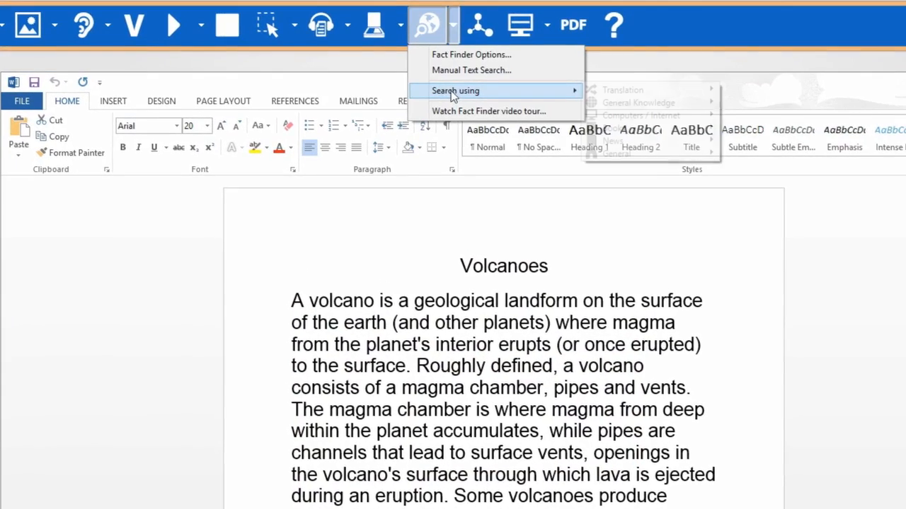
mouse_move(623, 89)
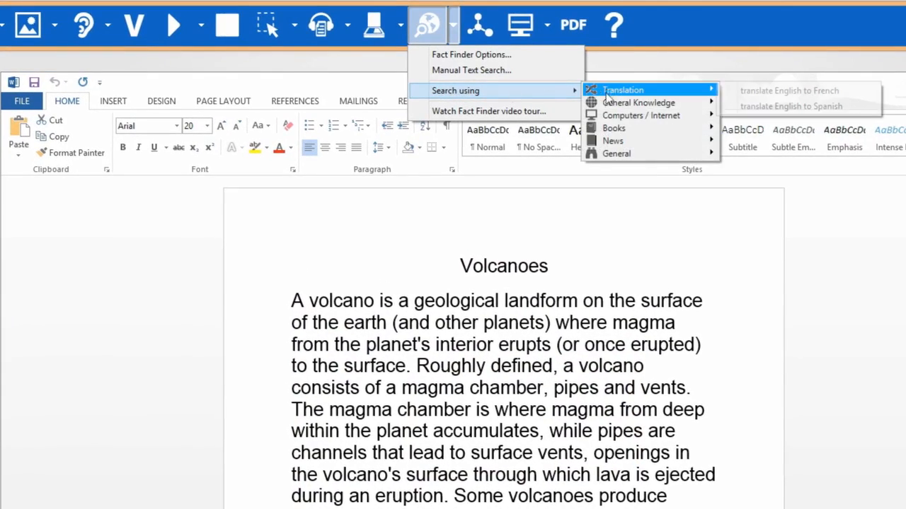